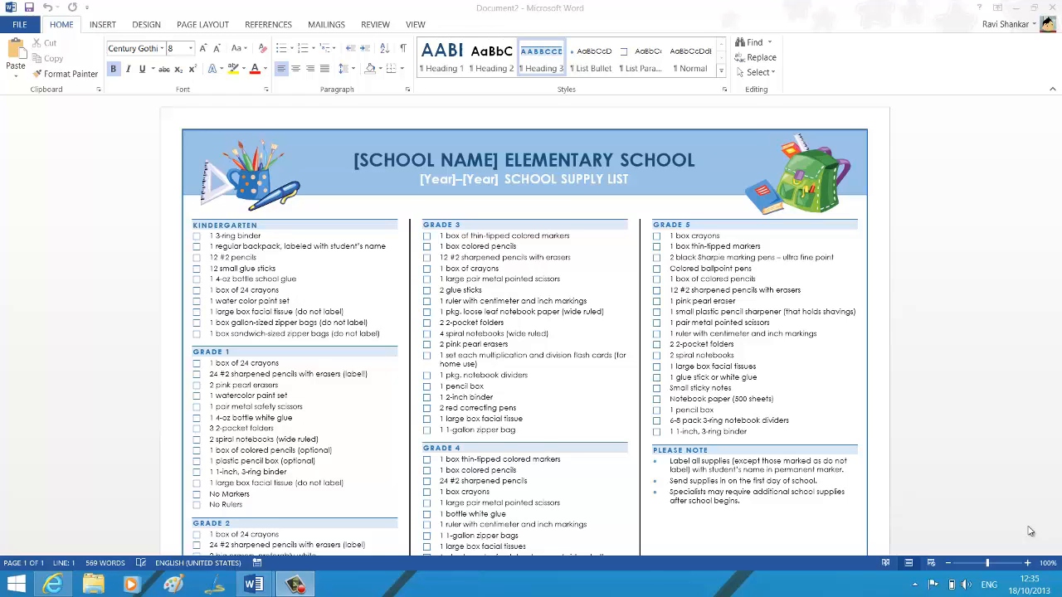
{"action": "mouse_move", "coordinate": [721, 132]}
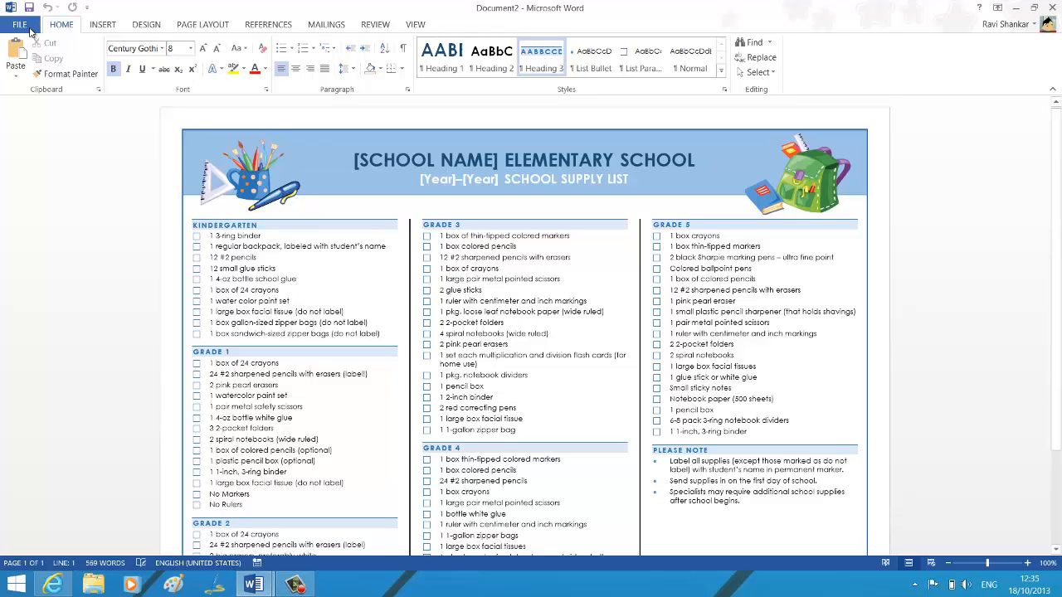
Show the Email options under File > Share for the school supply list
{"action": "left_click", "coordinate": [20, 23]}
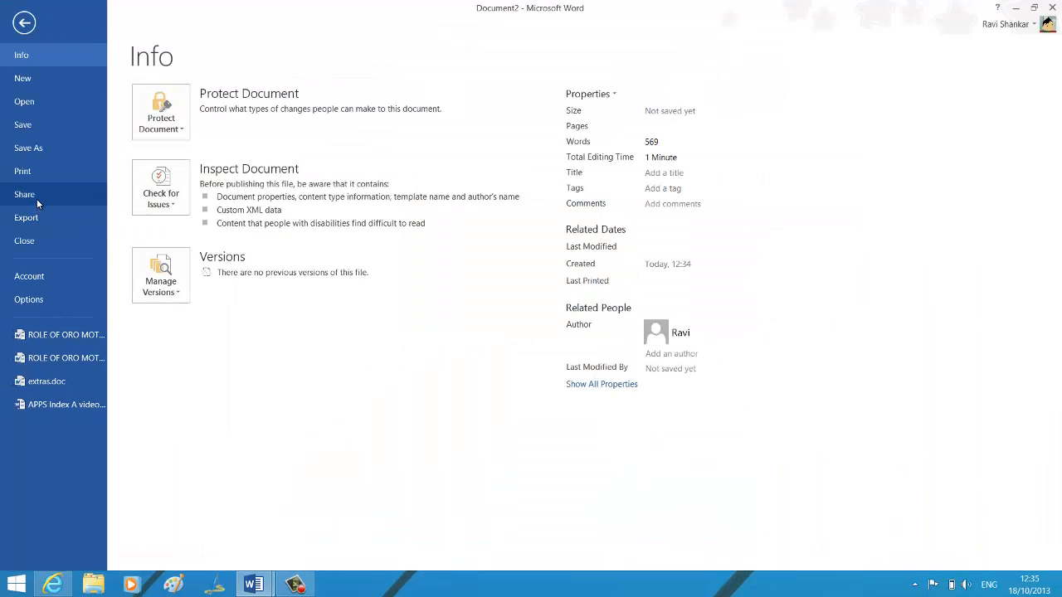
{"action": "left_click", "coordinate": [24, 194]}
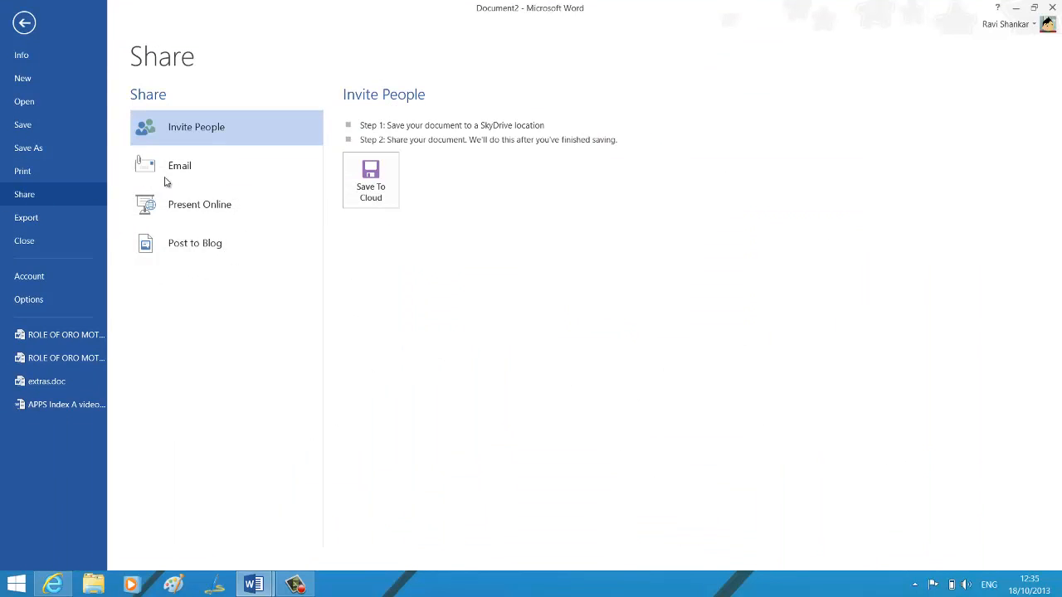
{"action": "left_click", "coordinate": [179, 165]}
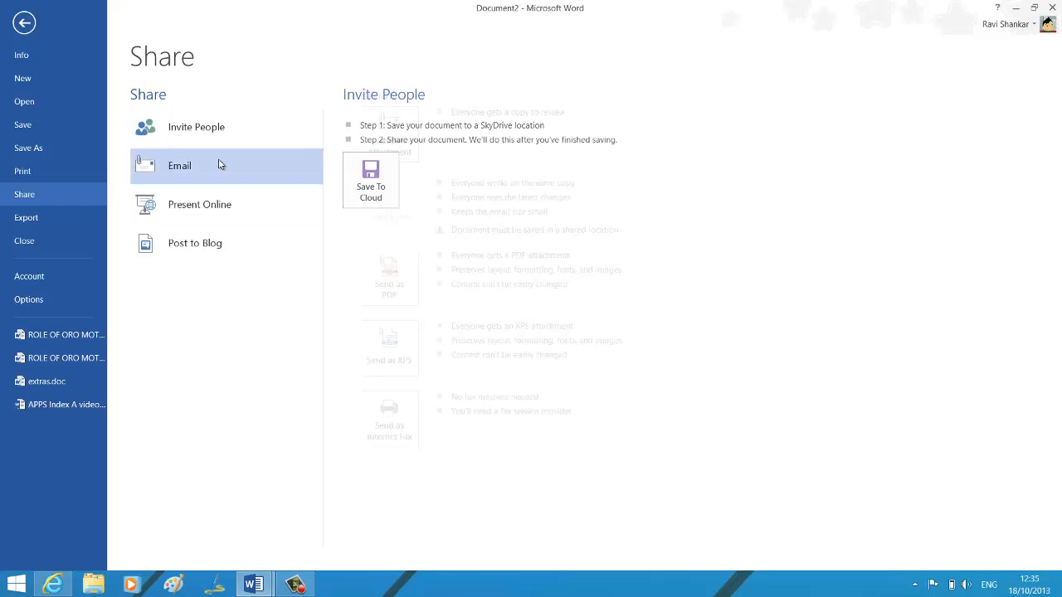
{"action": "left_click", "coordinate": [179, 165]}
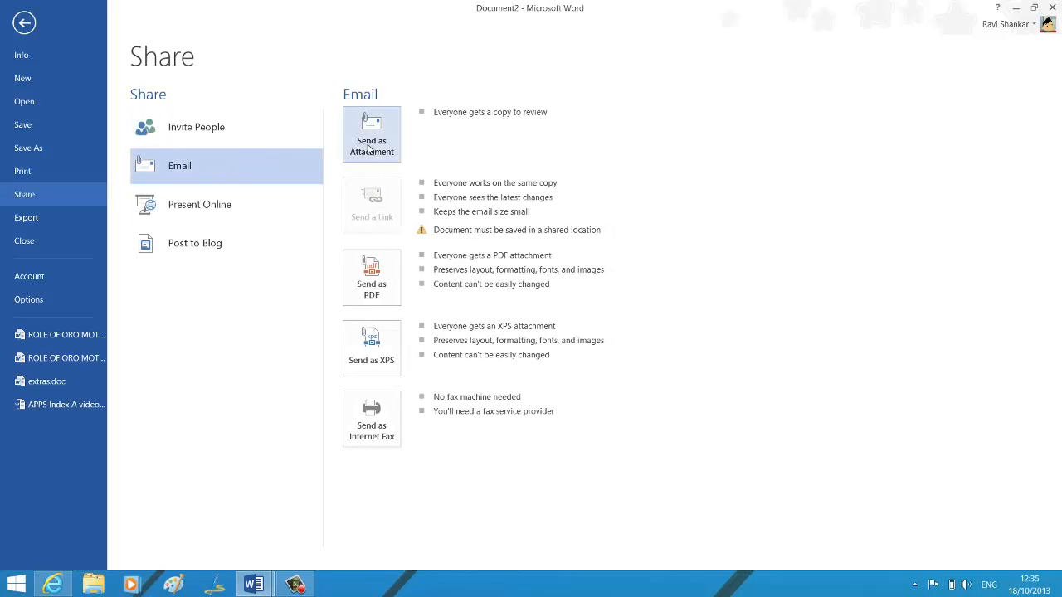
{"action": "mouse_move", "coordinate": [396, 157]}
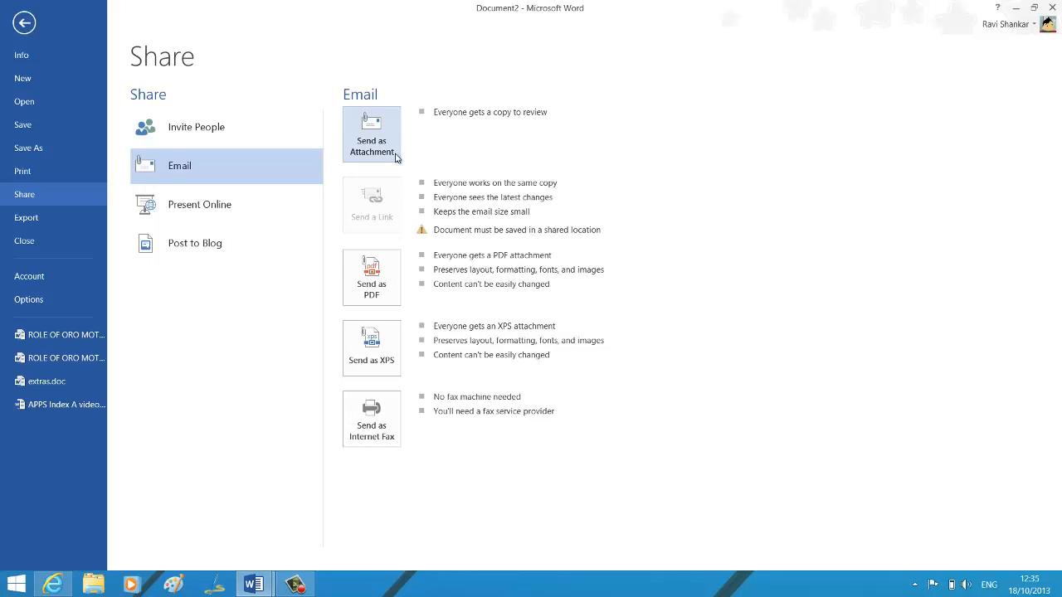
{"action": "mouse_move", "coordinate": [453, 126]}
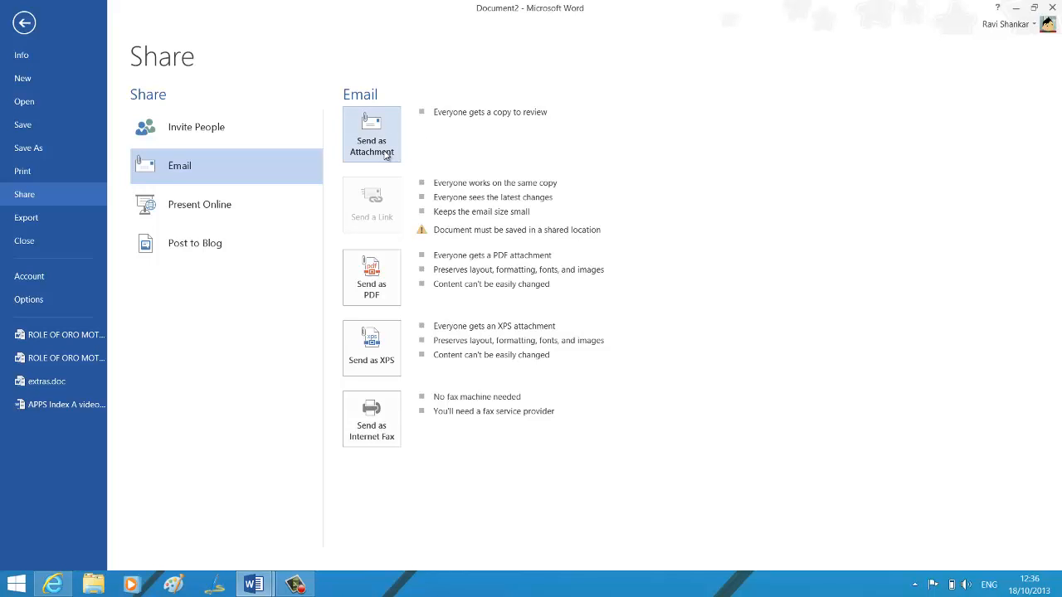
Create an Outlook message with Document2.docx attached, then close it unsent
{"action": "left_click", "coordinate": [24, 23]}
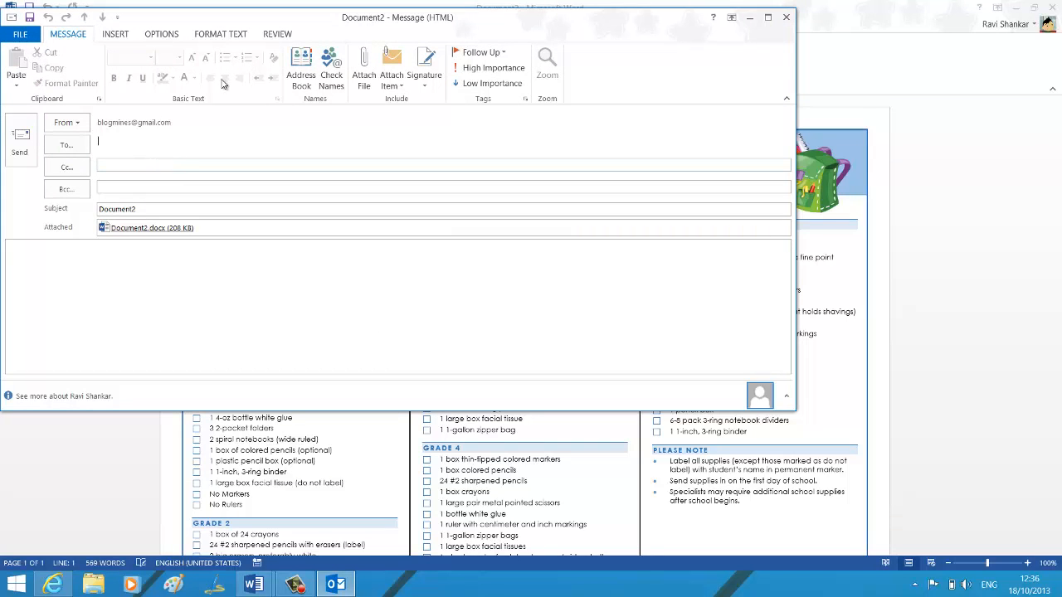
{"action": "mouse_move", "coordinate": [785, 17]}
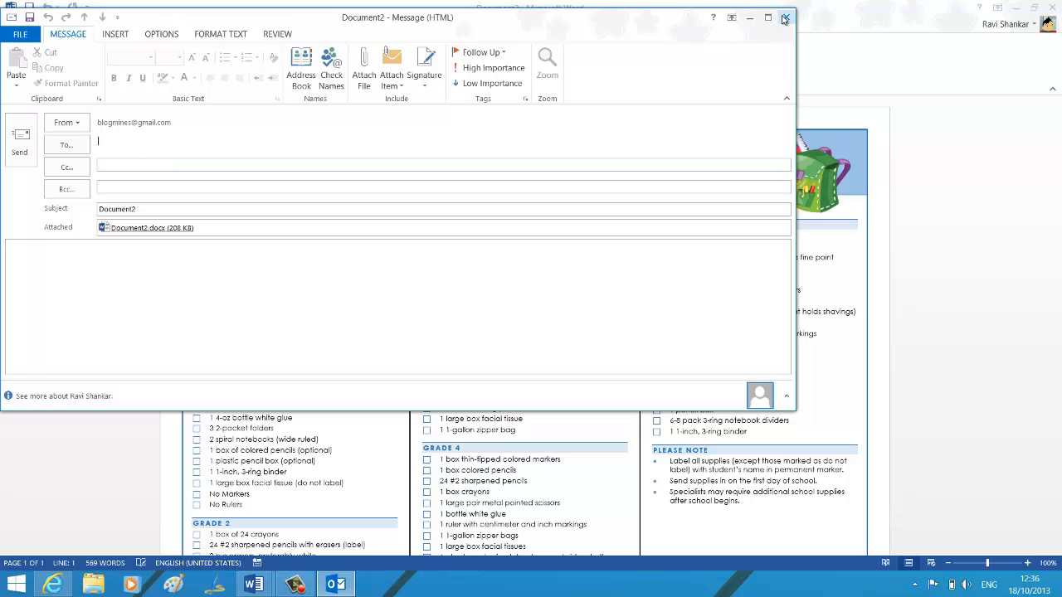
{"action": "left_click", "coordinate": [784, 17]}
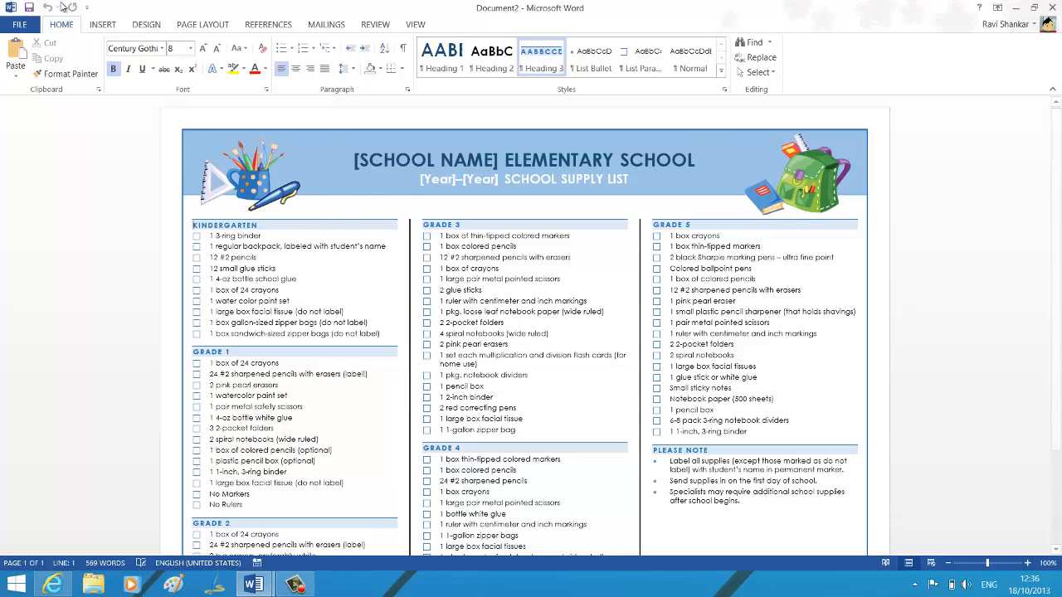
{"action": "mouse_move", "coordinate": [88, 7]}
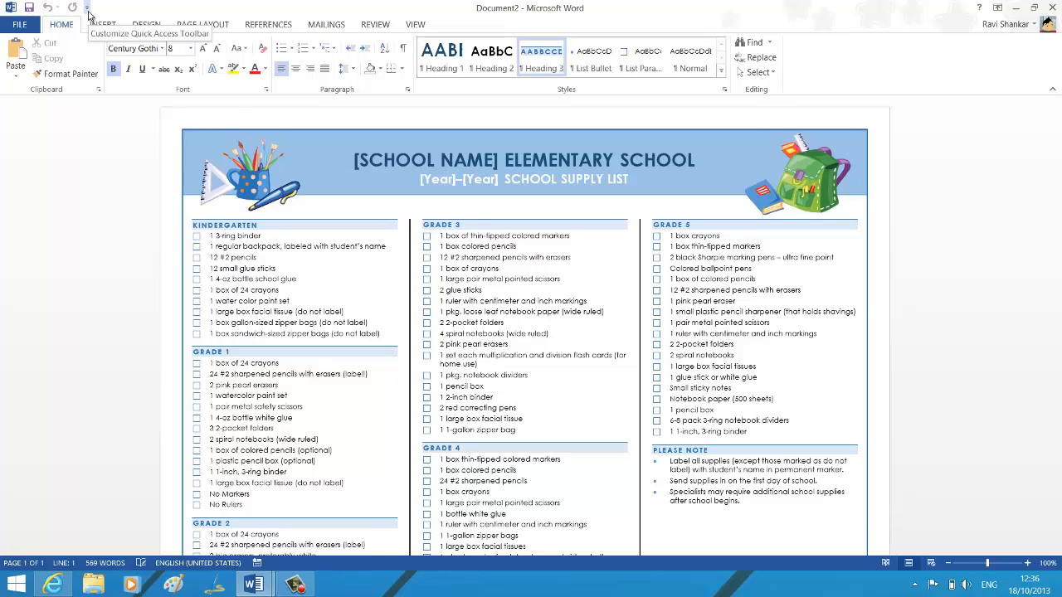
Open Word Options at the Quick Access Toolbar page via More Commands
{"action": "left_click", "coordinate": [88, 15]}
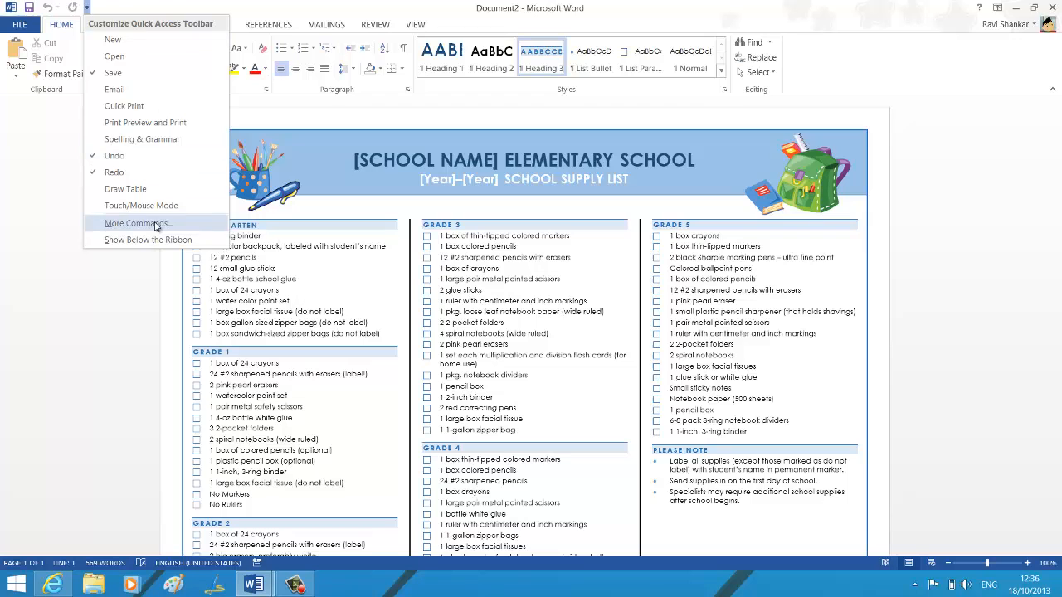
{"action": "left_click", "coordinate": [138, 222]}
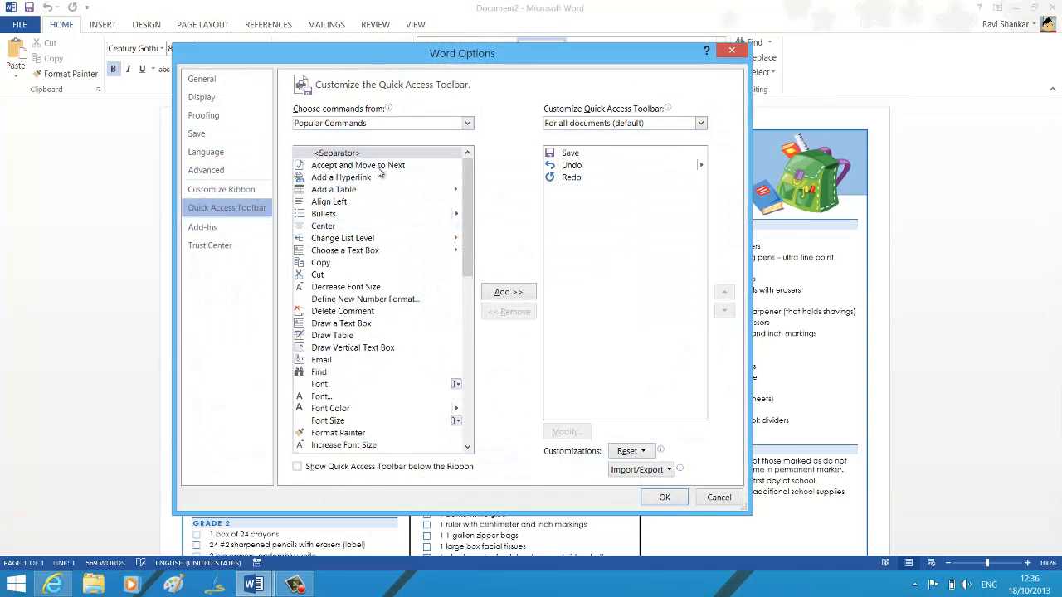
{"action": "mouse_move", "coordinate": [491, 270]}
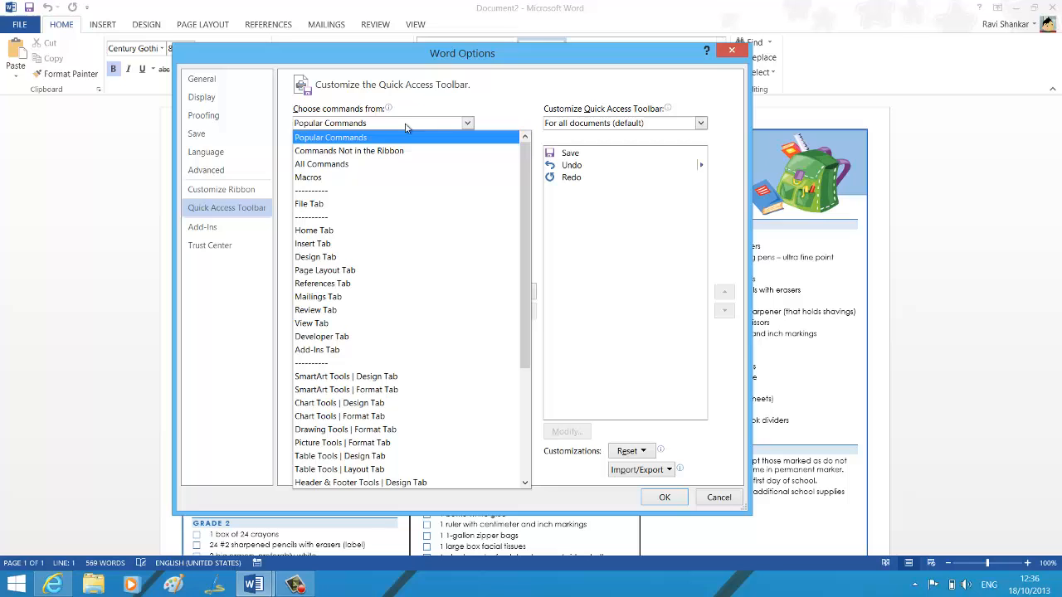
Browse the Mailings Tab command list, then reopen the command source dropdown
{"action": "left_click", "coordinate": [315, 310]}
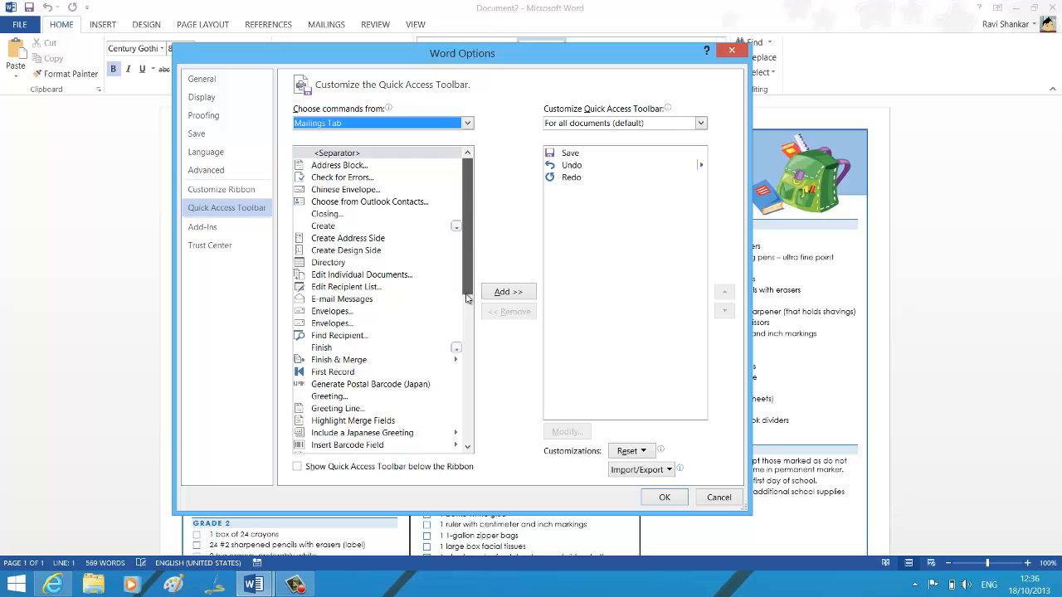
{"action": "scroll", "scroll_direction": "down", "scroll_amount": 3}
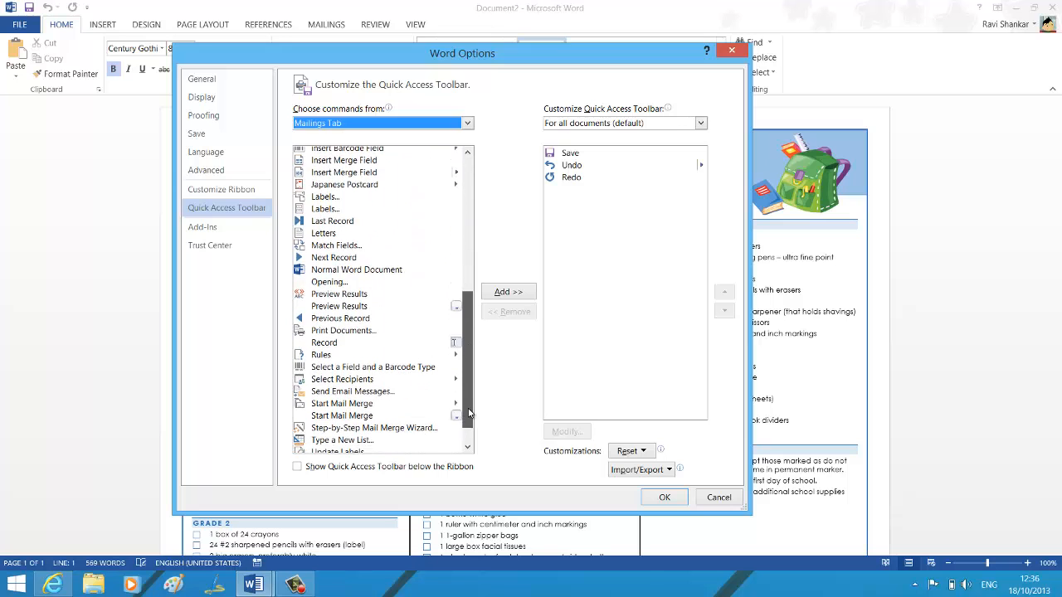
{"action": "scroll", "scroll_direction": "down", "scroll_amount": 3}
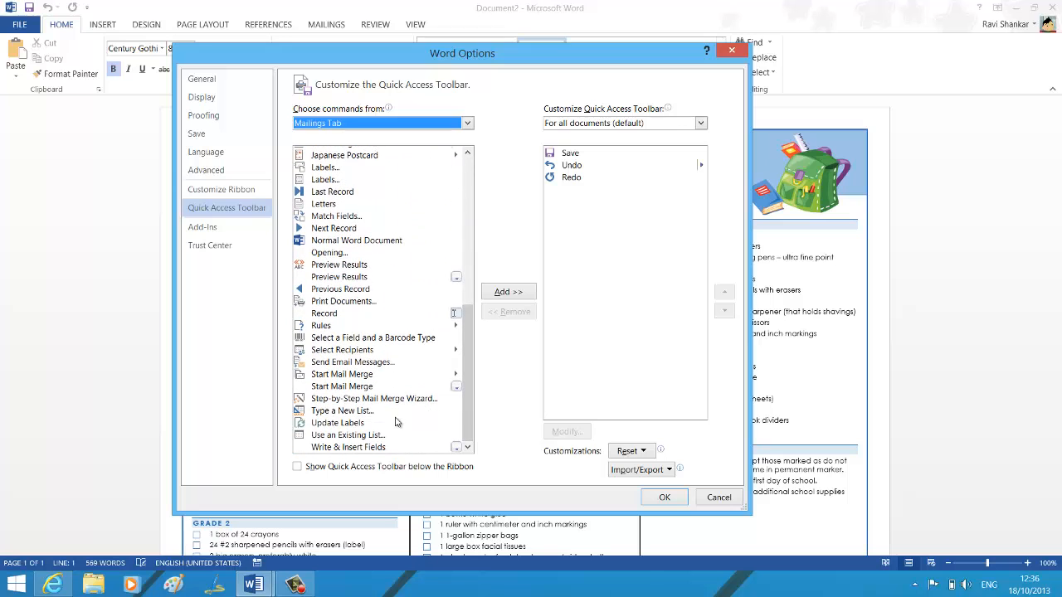
{"action": "mouse_move", "coordinate": [371, 357]}
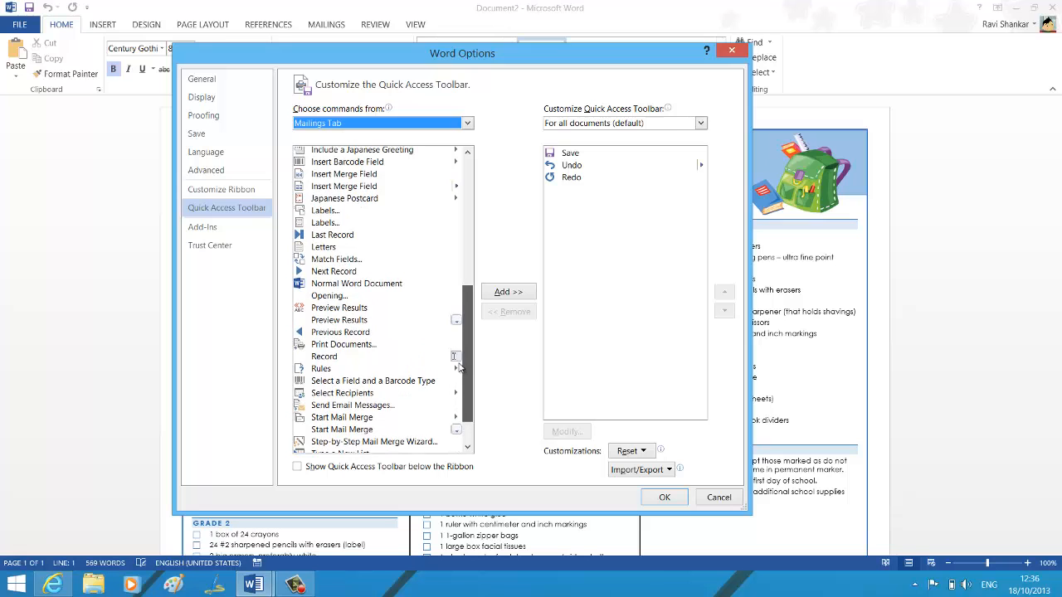
{"action": "scroll", "scroll_direction": "down", "scroll_amount": 3}
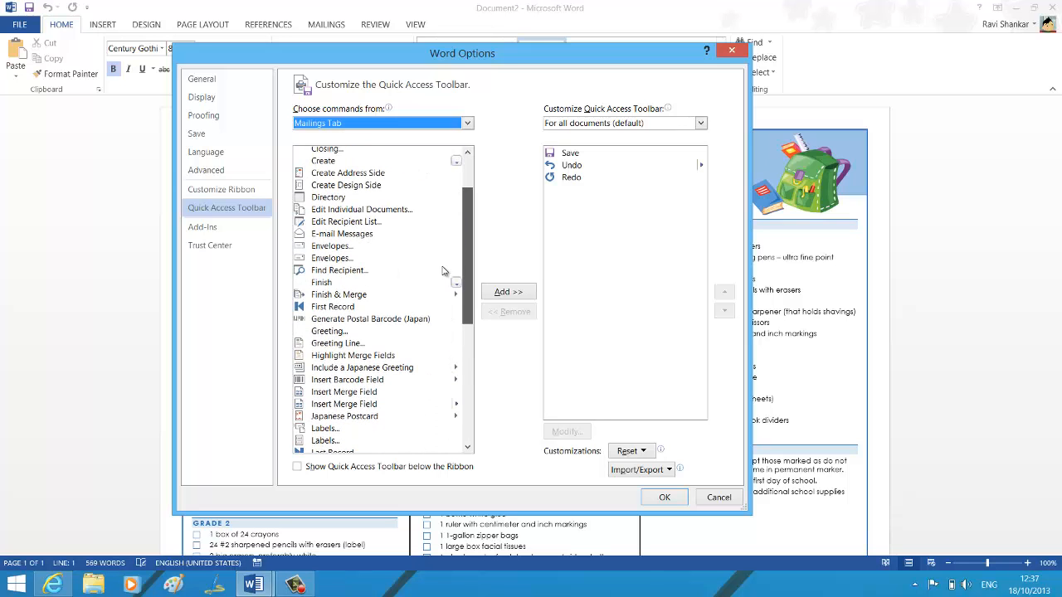
{"action": "scroll", "scroll_direction": "down", "scroll_amount": 3}
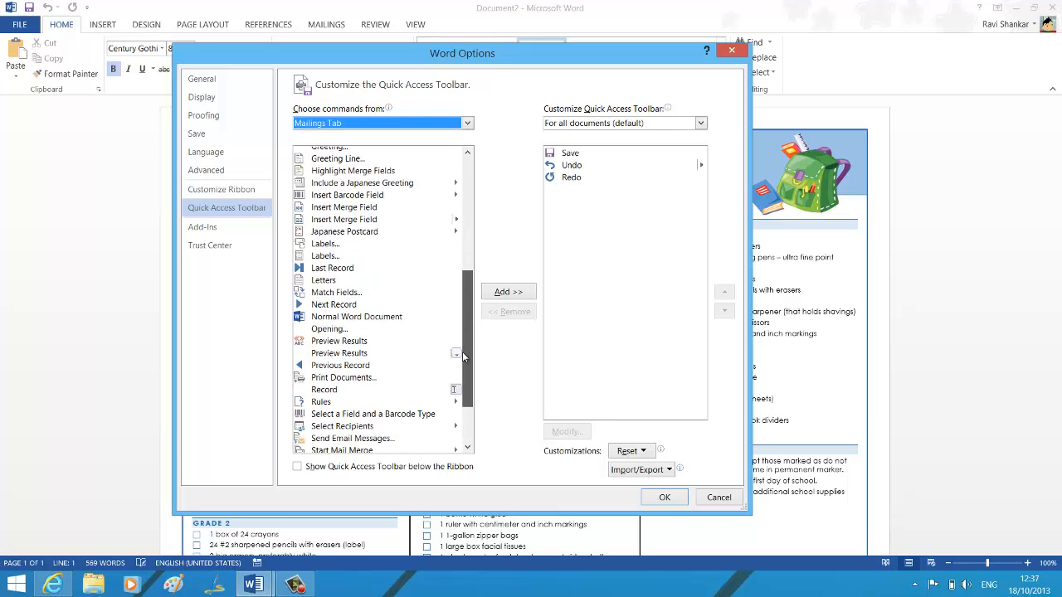
{"action": "scroll", "scroll_direction": "down", "scroll_amount": 3}
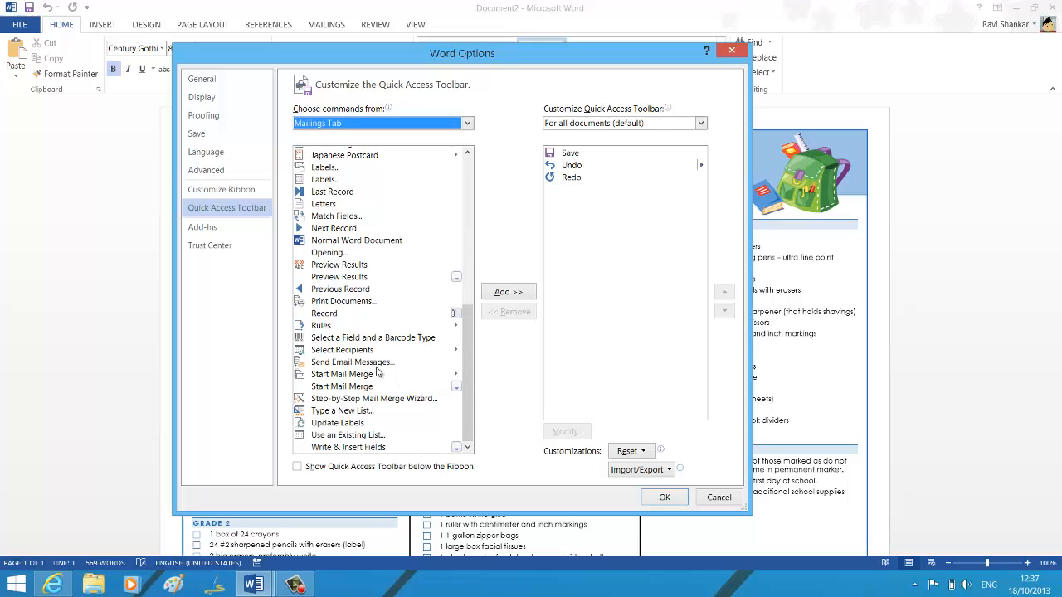
{"action": "mouse_move", "coordinate": [394, 214]}
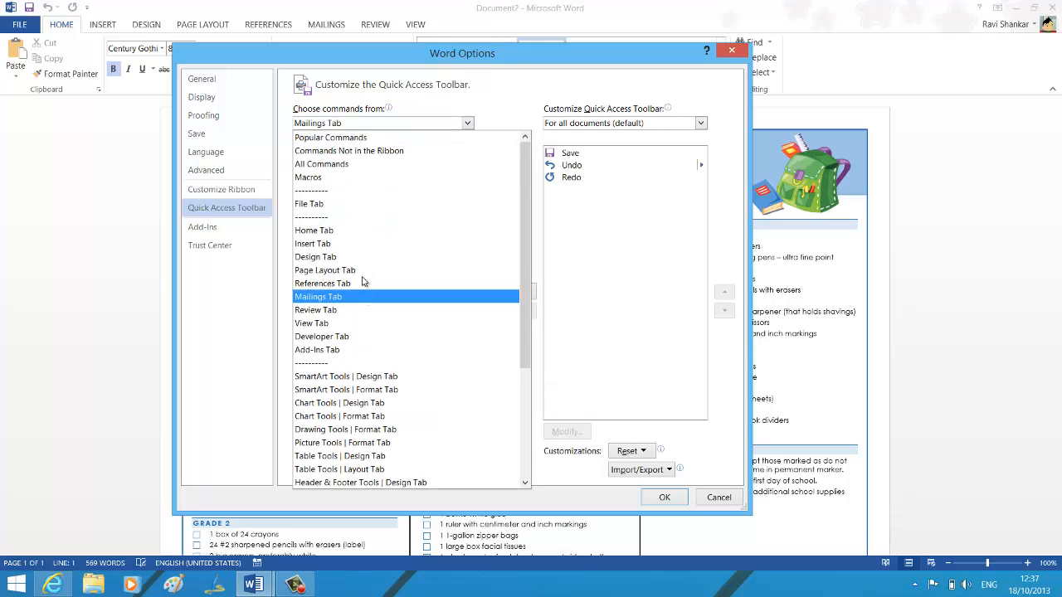
{"action": "left_click", "coordinate": [314, 230]}
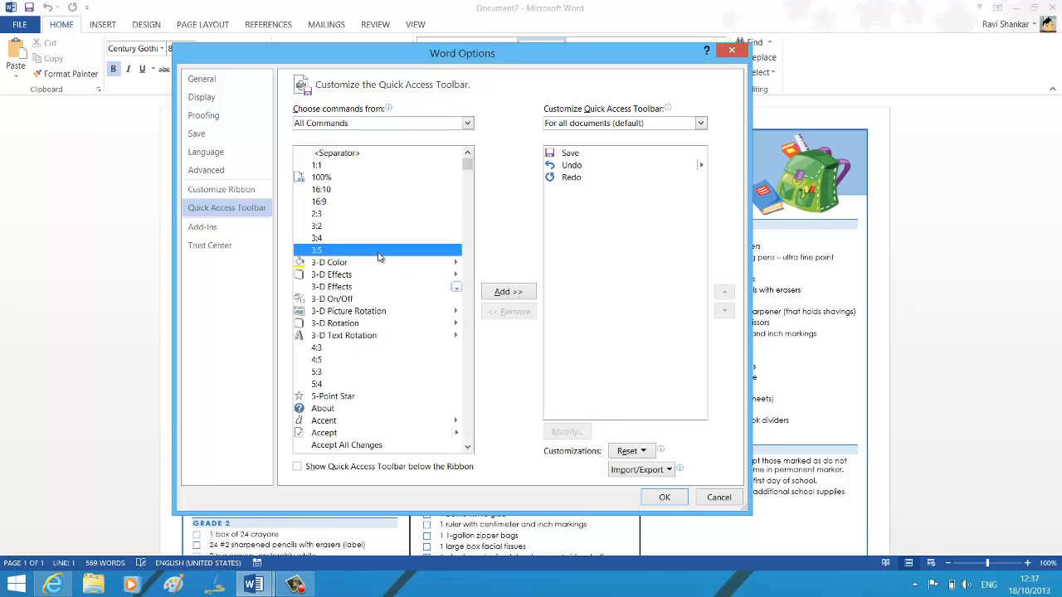
Scroll All Commands down to the Send commands, including Send to Mail Recipient
{"action": "scroll", "scroll_direction": "down", "scroll_amount": 3}
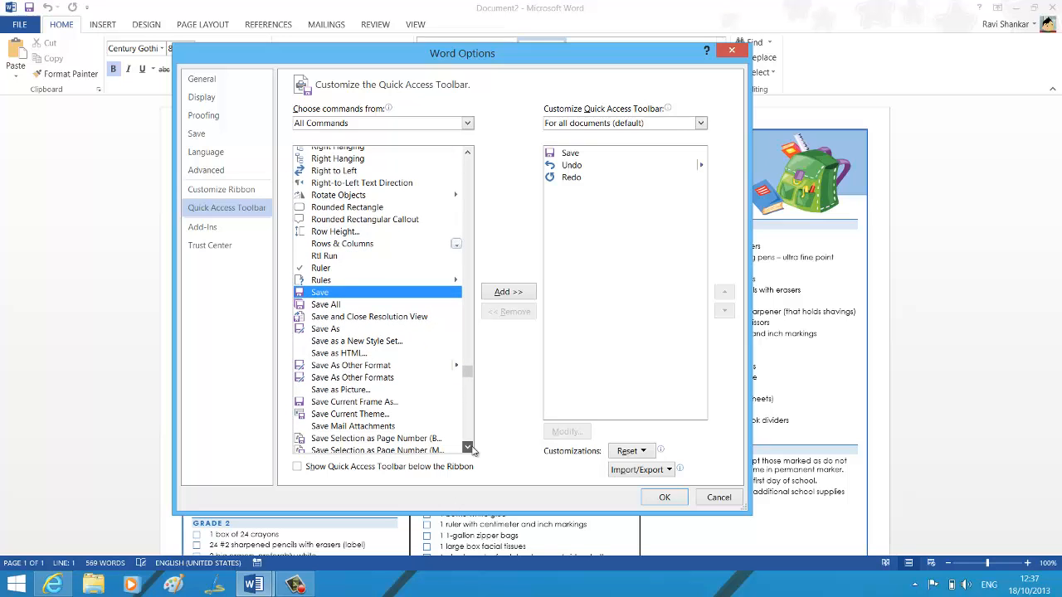
{"action": "left_click", "coordinate": [468, 446]}
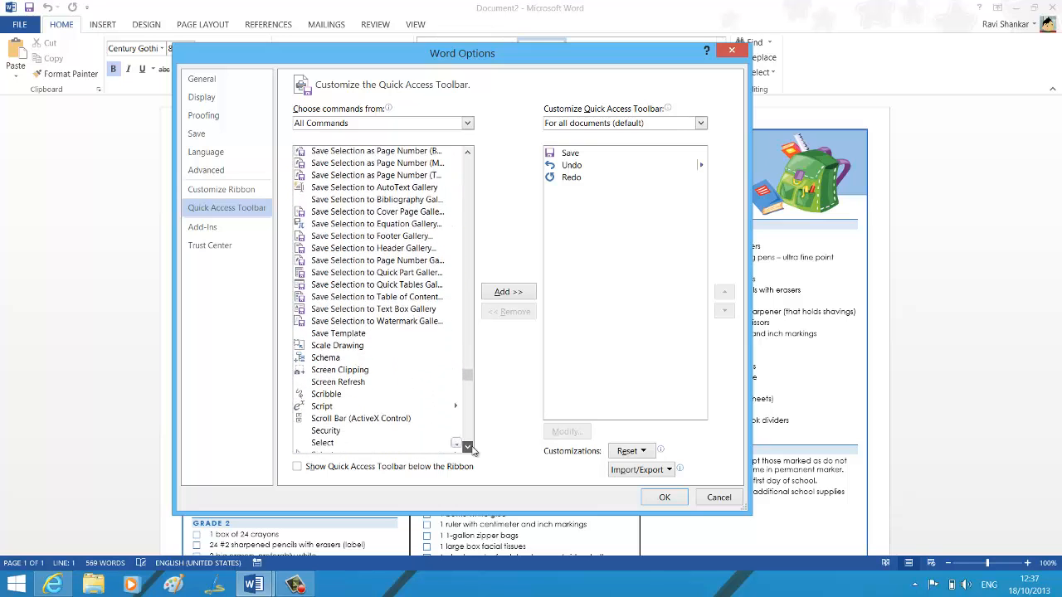
{"action": "left_click", "coordinate": [468, 446]}
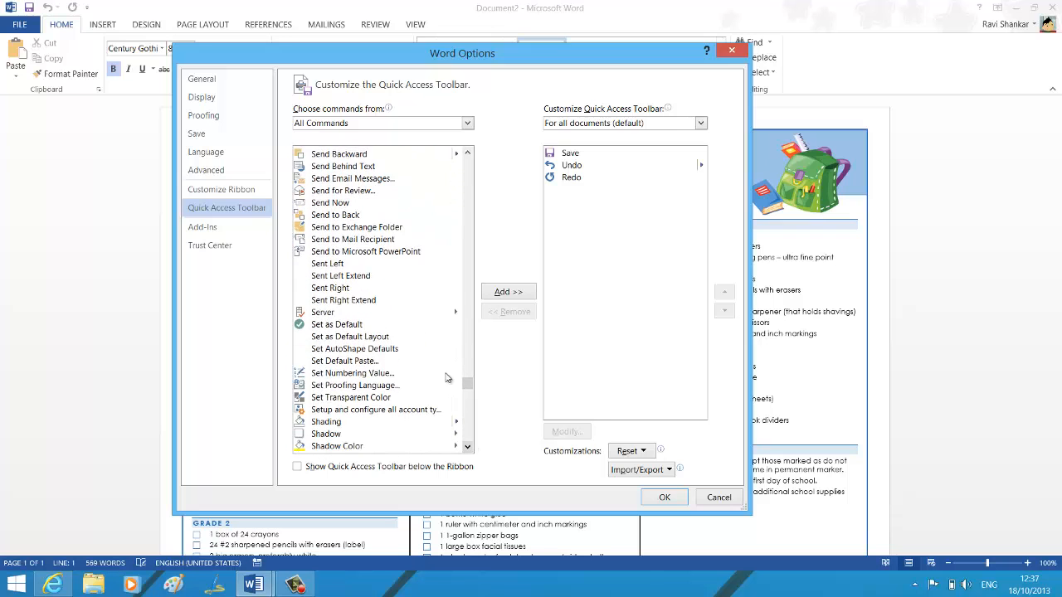
{"action": "mouse_move", "coordinate": [360, 226]}
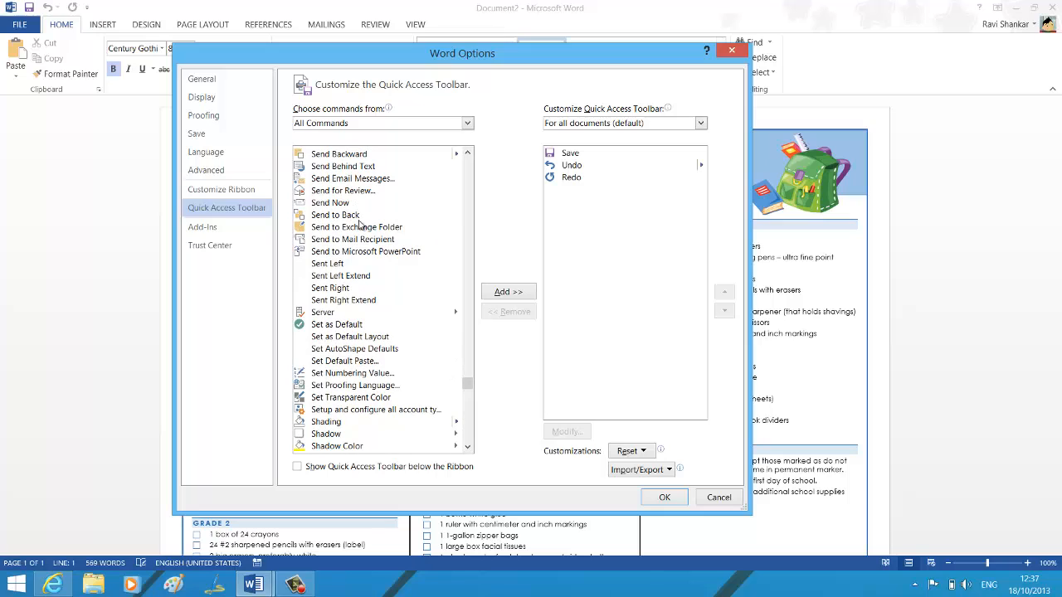
{"action": "mouse_move", "coordinate": [381, 307]}
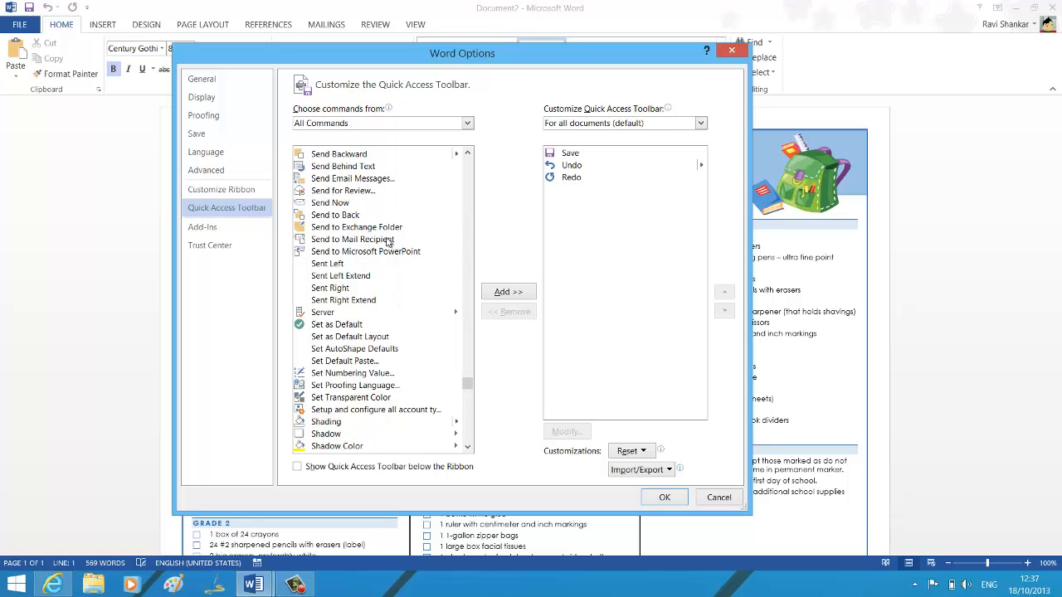
Add Send to Mail Recipient to the toolbar and confirm with OK
{"action": "left_click", "coordinate": [352, 239]}
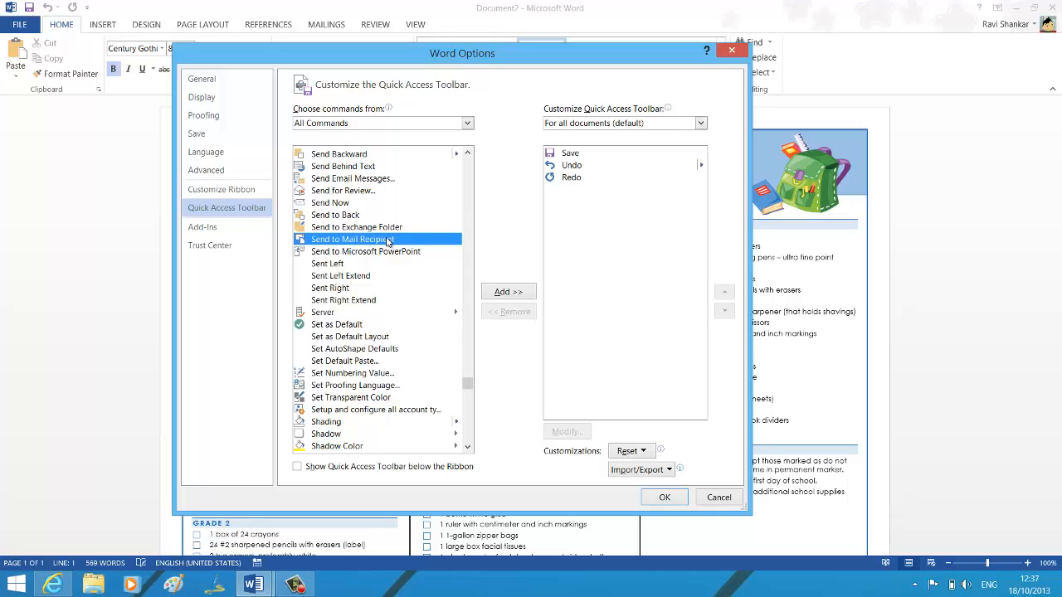
{"action": "mouse_move", "coordinate": [508, 292]}
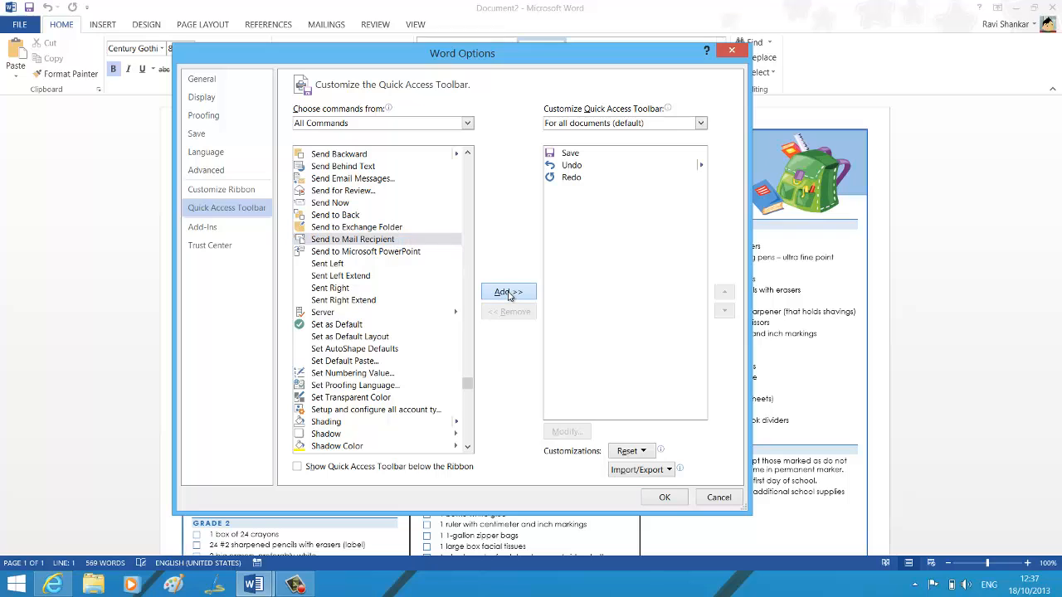
{"action": "left_click", "coordinate": [352, 239]}
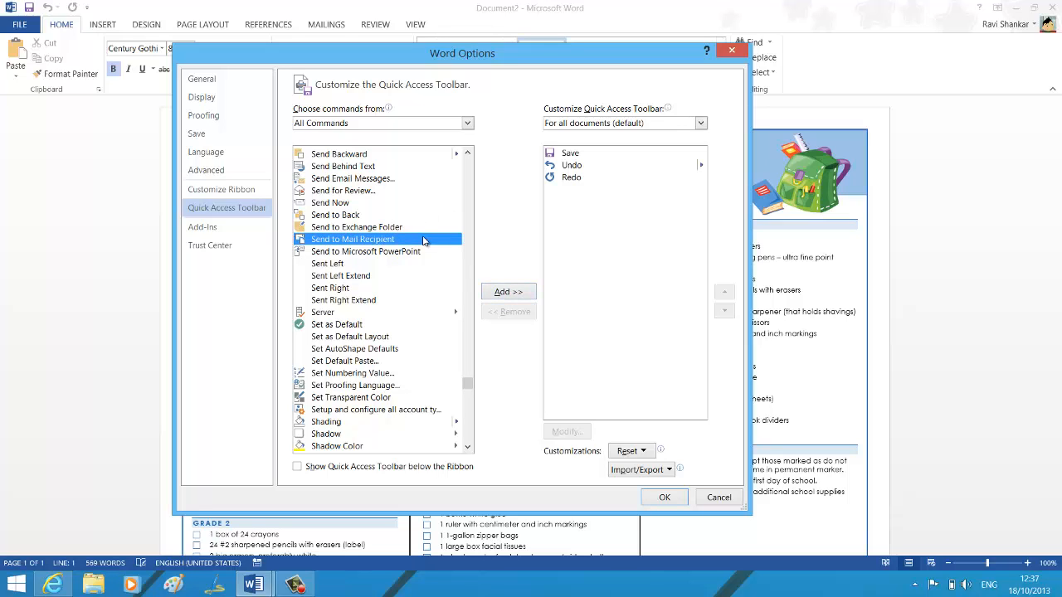
{"action": "left_click", "coordinate": [507, 291]}
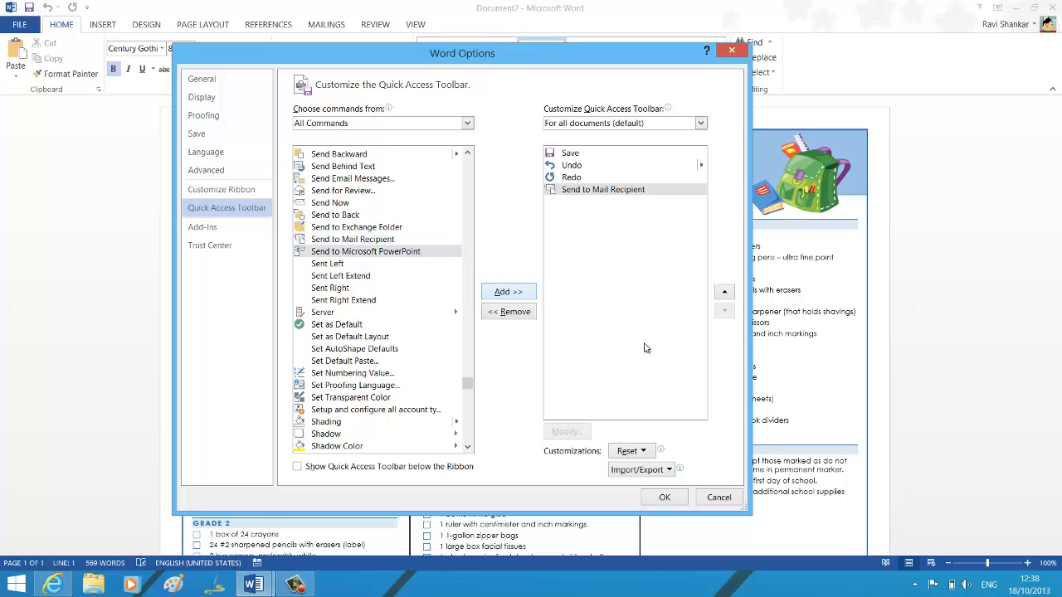
{"action": "mouse_move", "coordinate": [664, 497]}
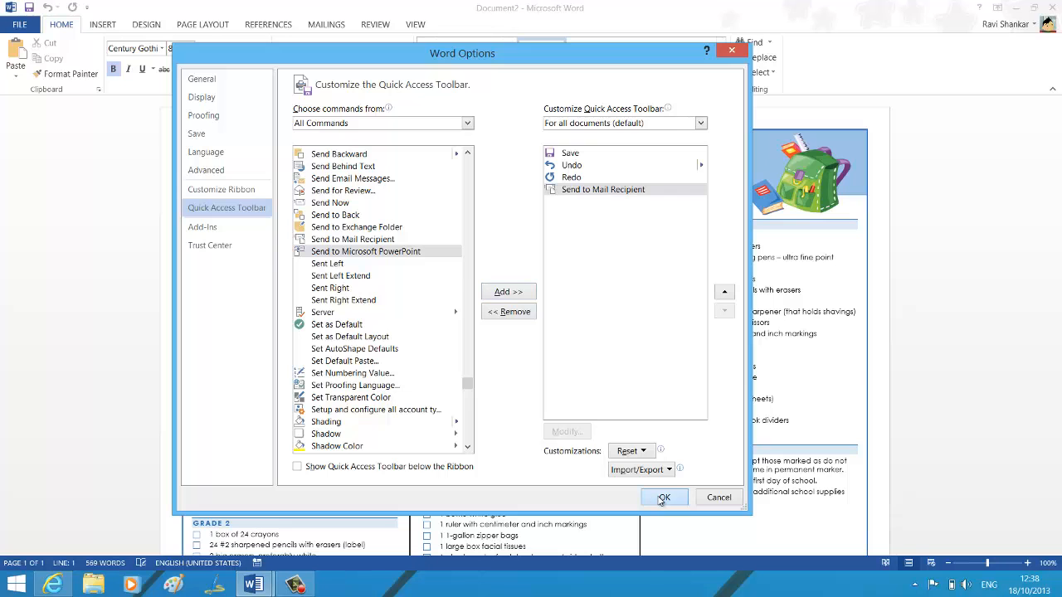
{"action": "left_click", "coordinate": [663, 498]}
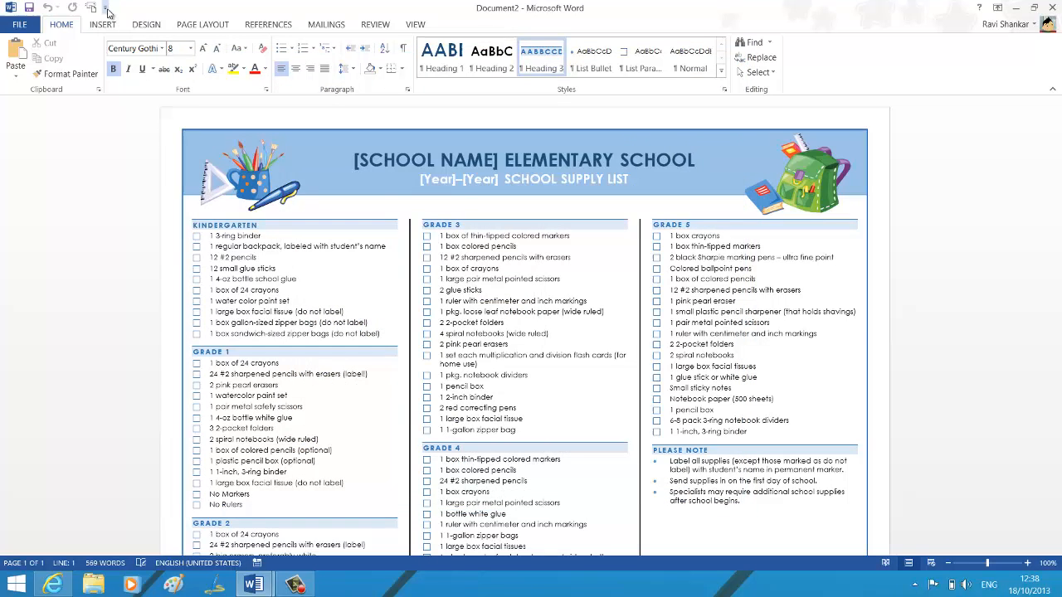
Switch to the blank Document1 and place the cursor in its page
{"action": "left_click", "coordinate": [109, 9]}
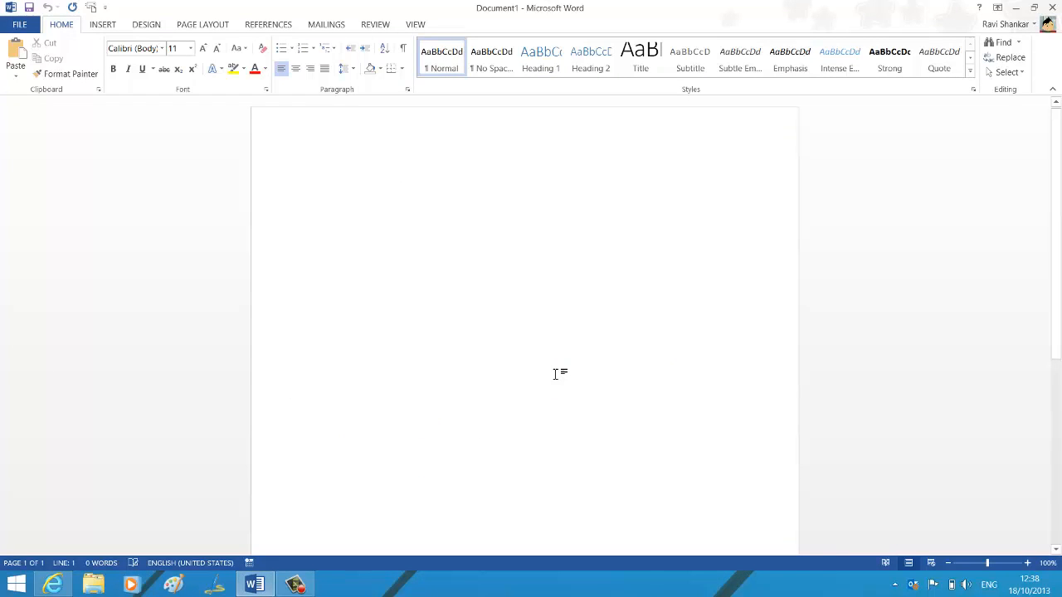
{"action": "left_click", "coordinate": [317, 178]}
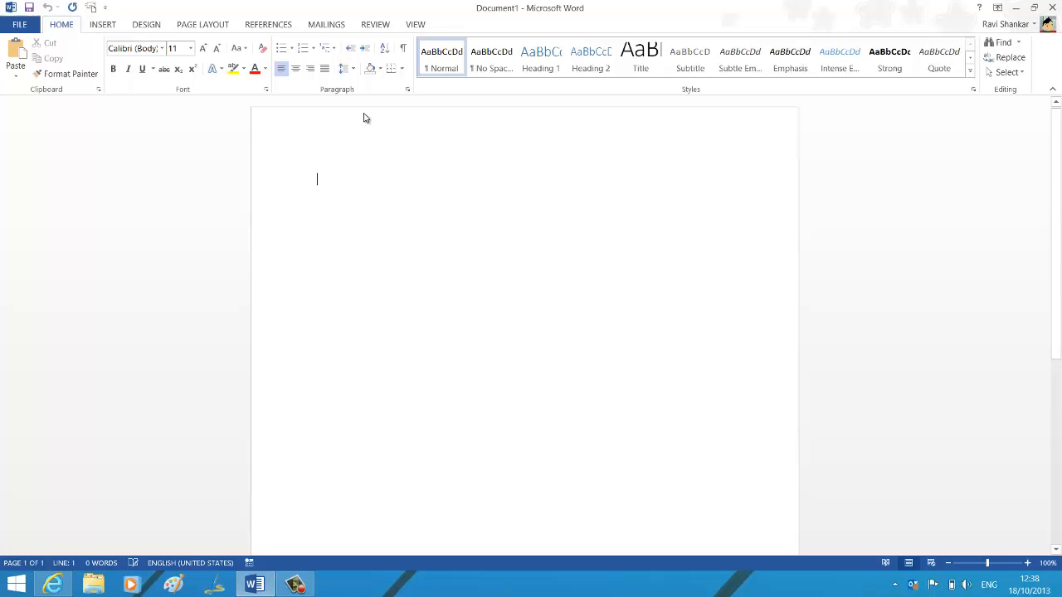
{"action": "mouse_move", "coordinate": [92, 7]}
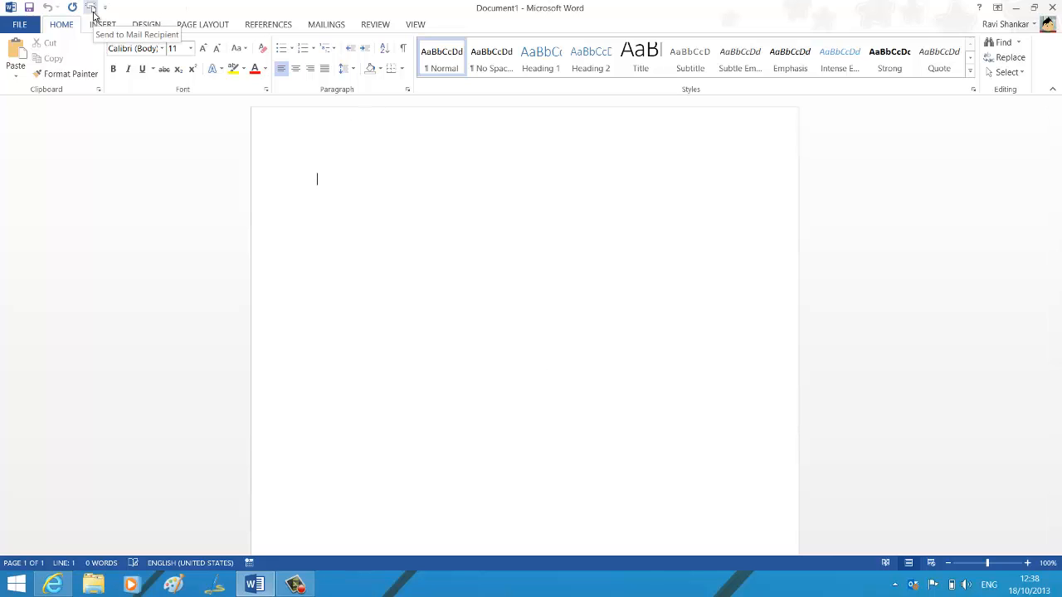